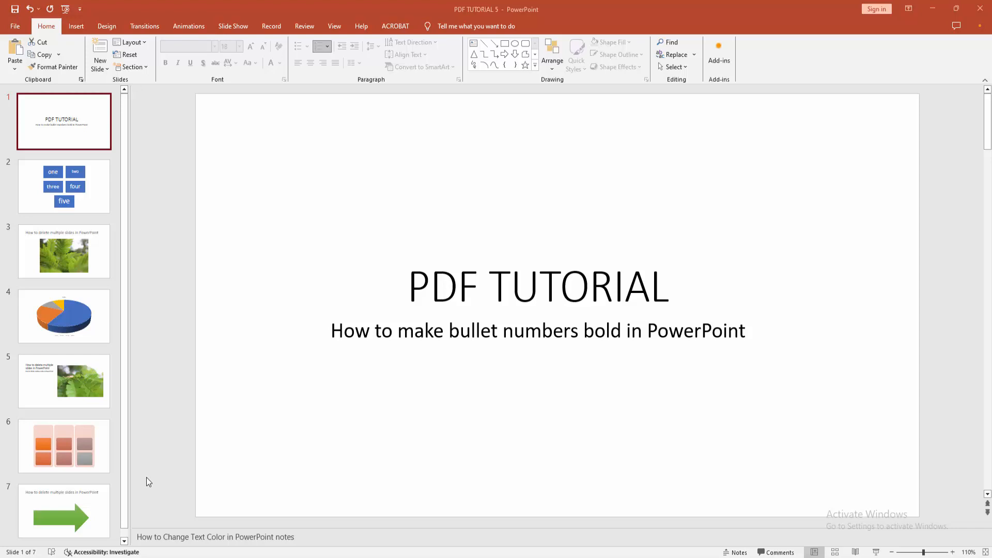
mouse_move(103, 282)
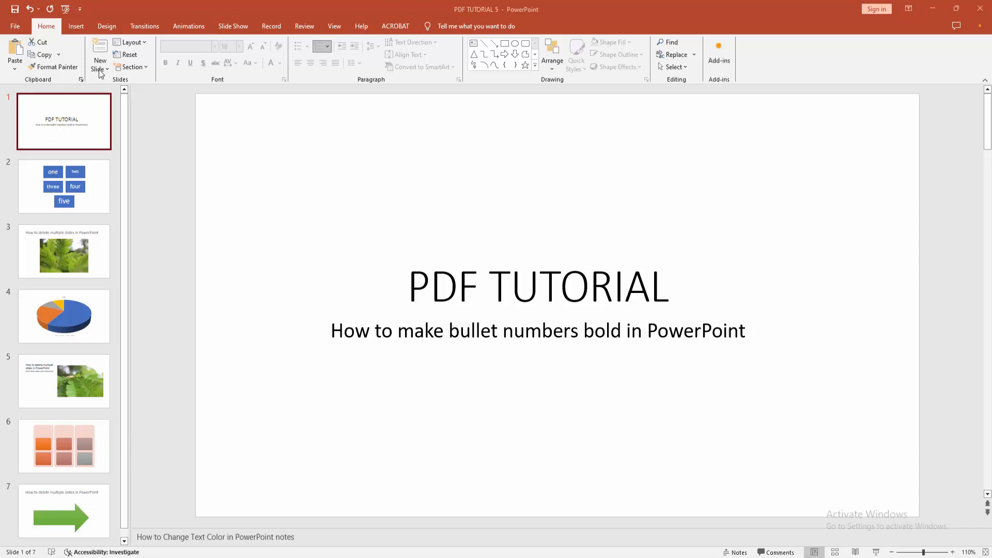
Insert a new blank second slide after the title slide
click(100, 69)
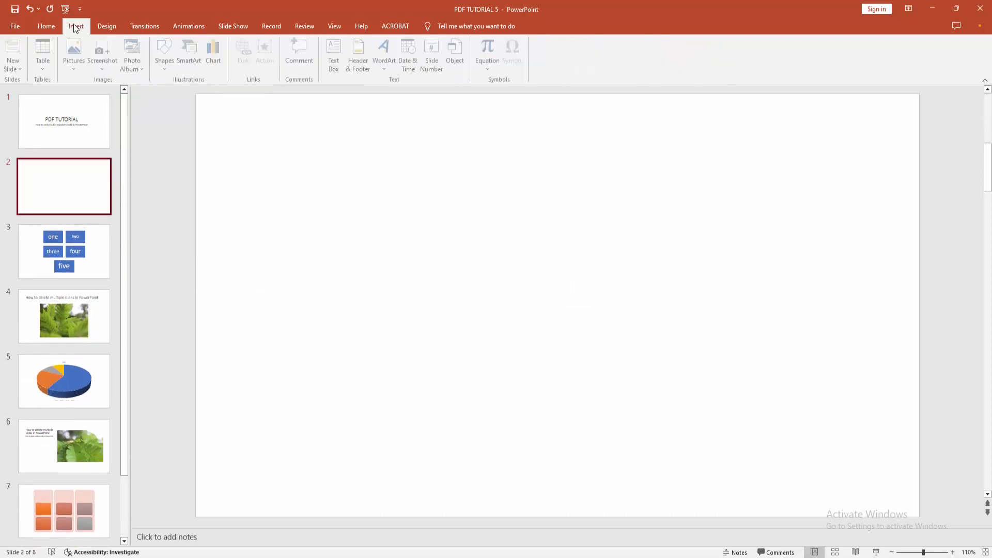
mouse_move(335, 54)
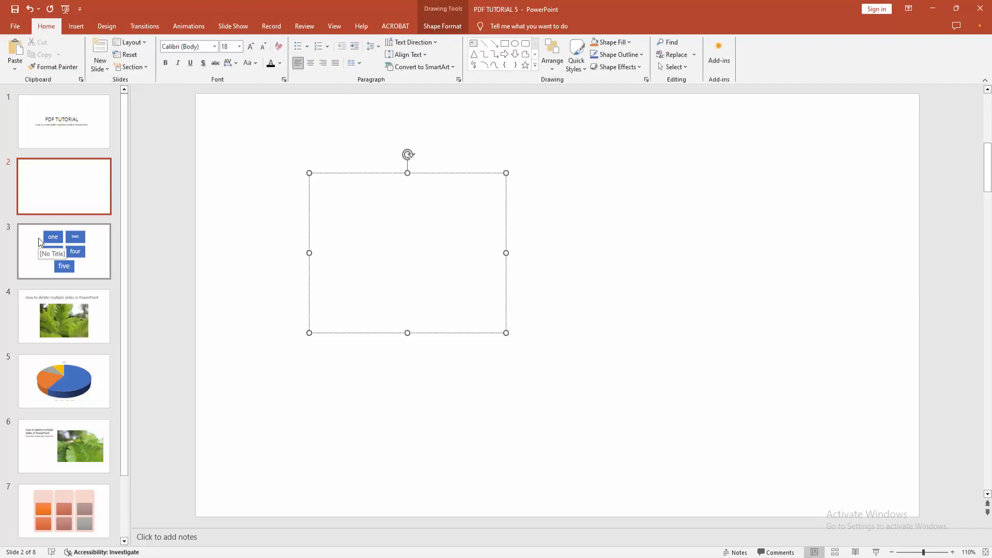
Enter JIBON, OVI and RIFAT on separate lines in the text box
text(JOI)
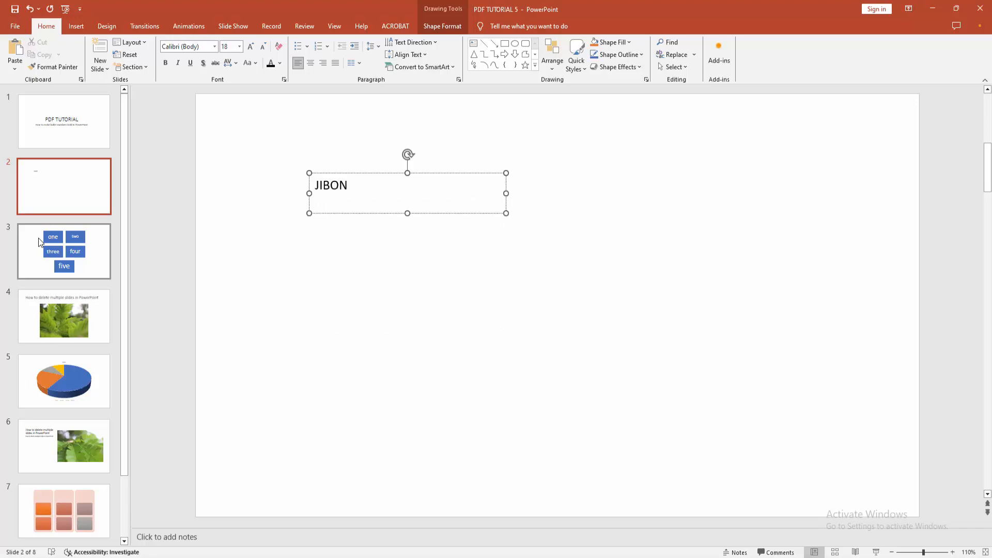
text(OVI)
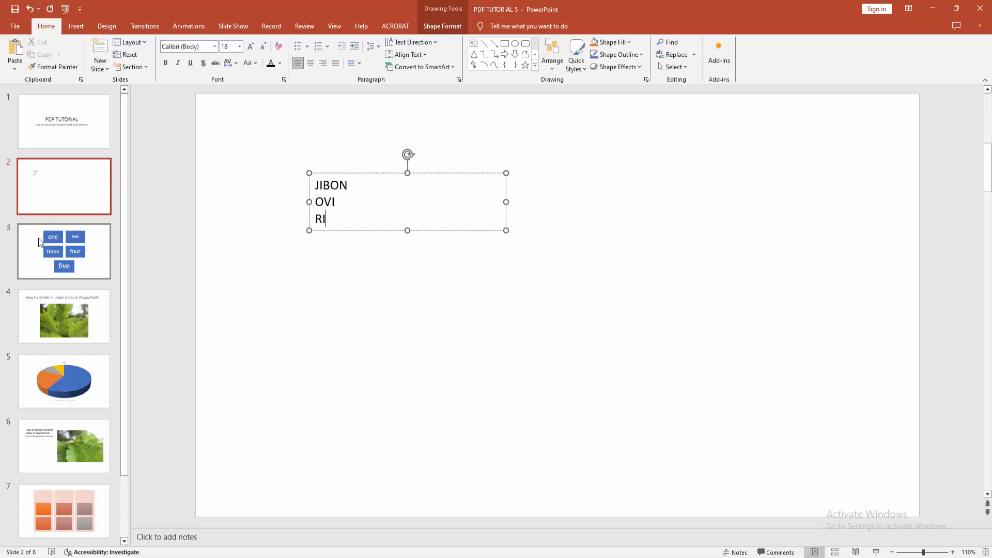
text(FAT)
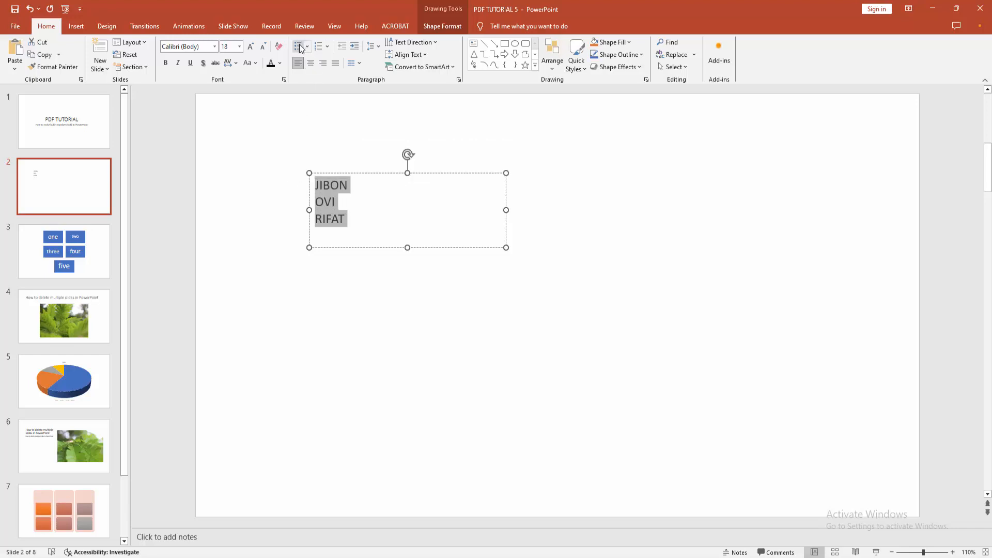
Apply bullets and bold to JIBON, OVI and RIFAT, then deselect the text box
click(299, 46)
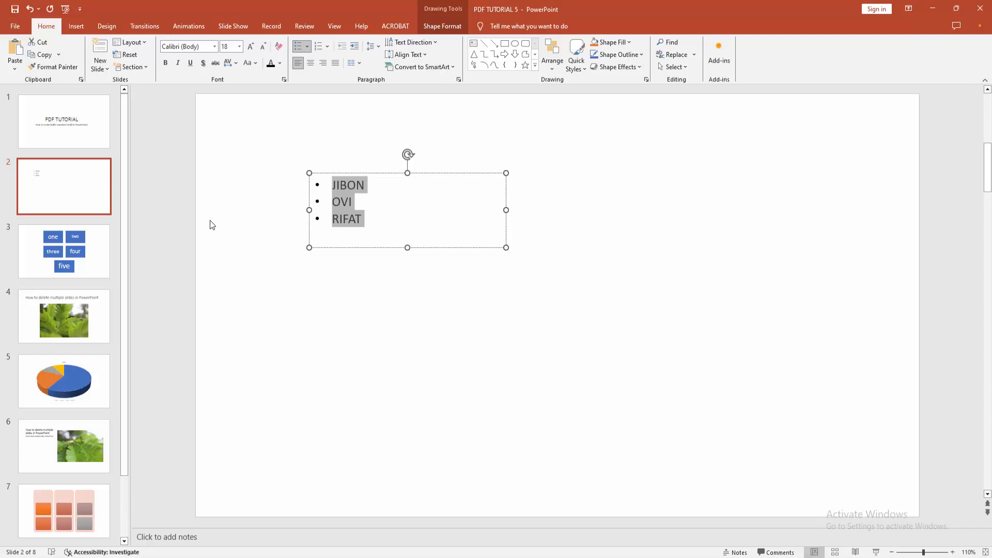
click(237, 273)
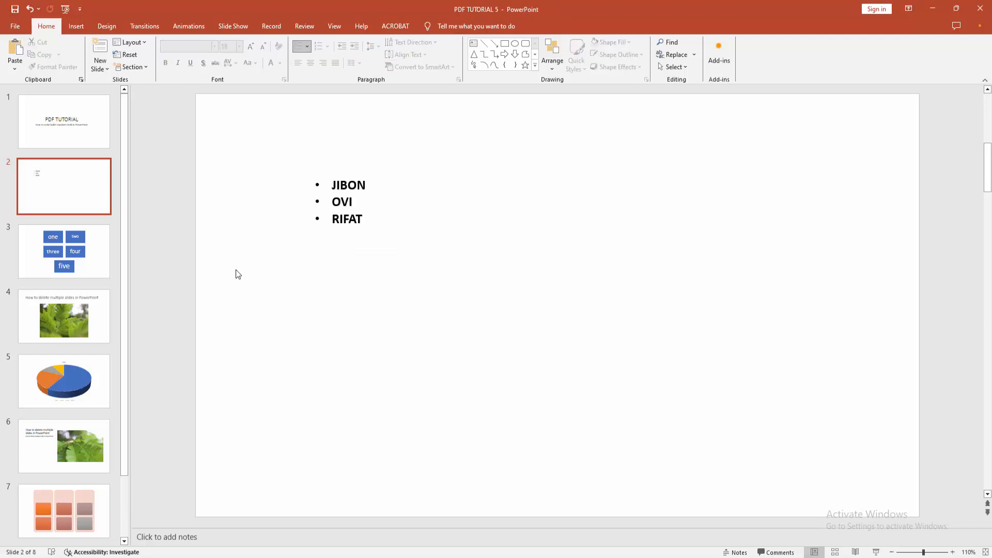